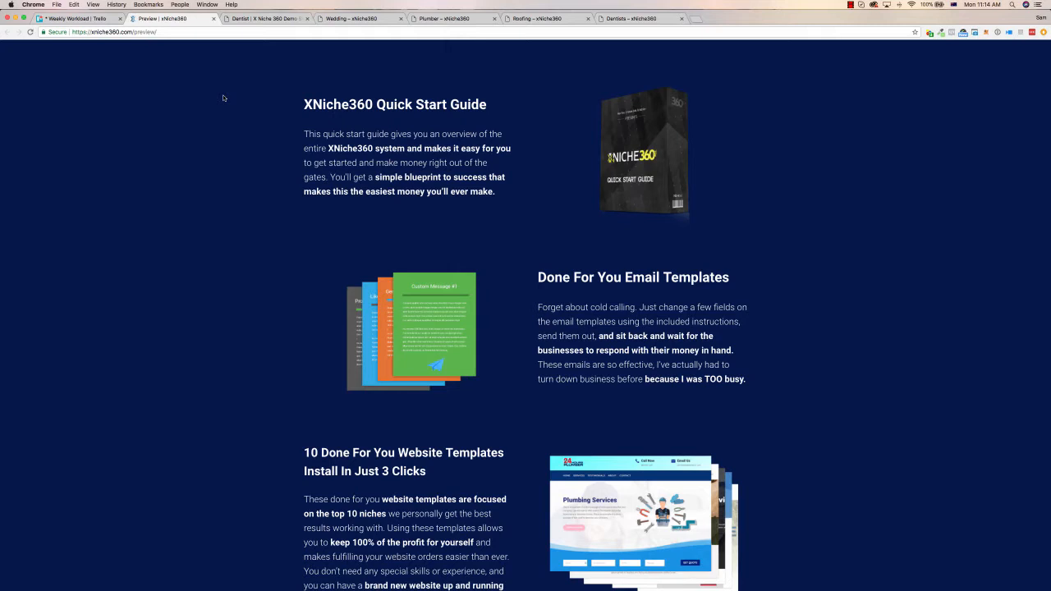
pyautogui.moveTo(220, 99)
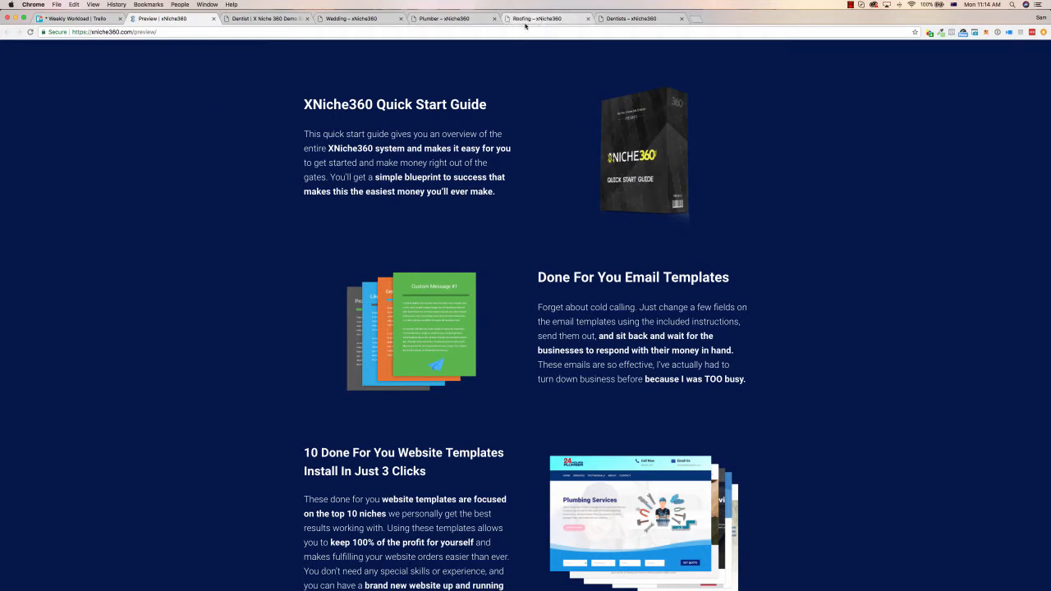
pyautogui.moveTo(551, 73)
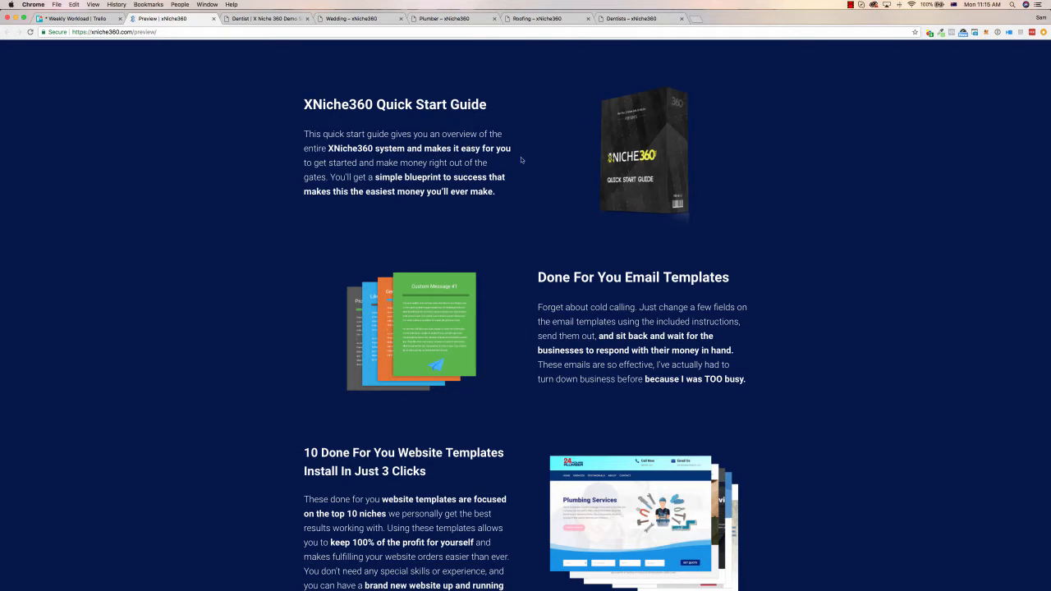
pyautogui.moveTo(539, 194)
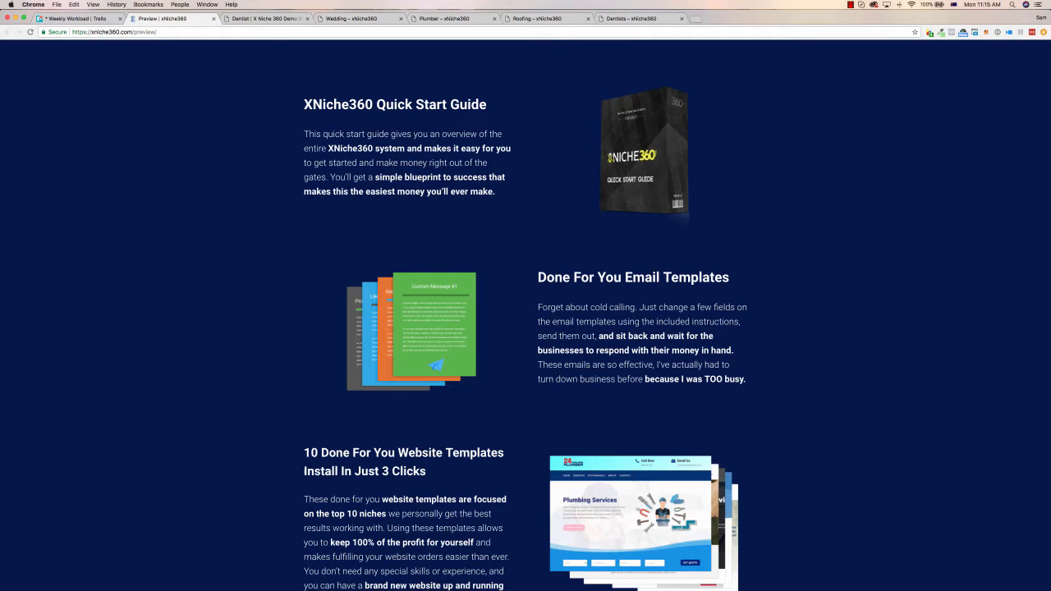
# Scroll the XNiche360 page down past the website templates and Facebook covers to the 10 niche logos
pyautogui.scroll(-3)
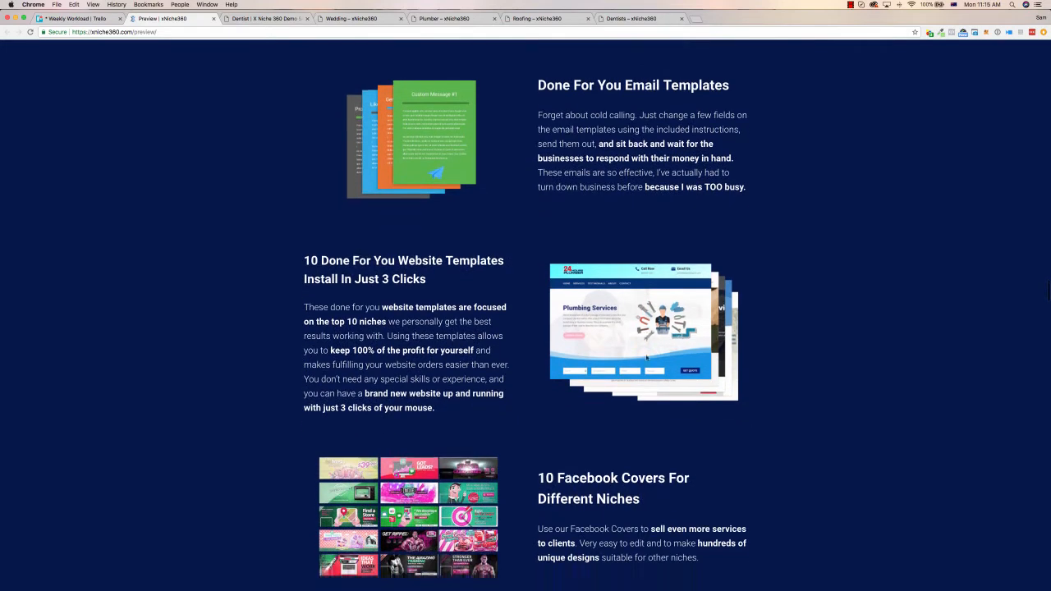
pyautogui.scroll(-3)
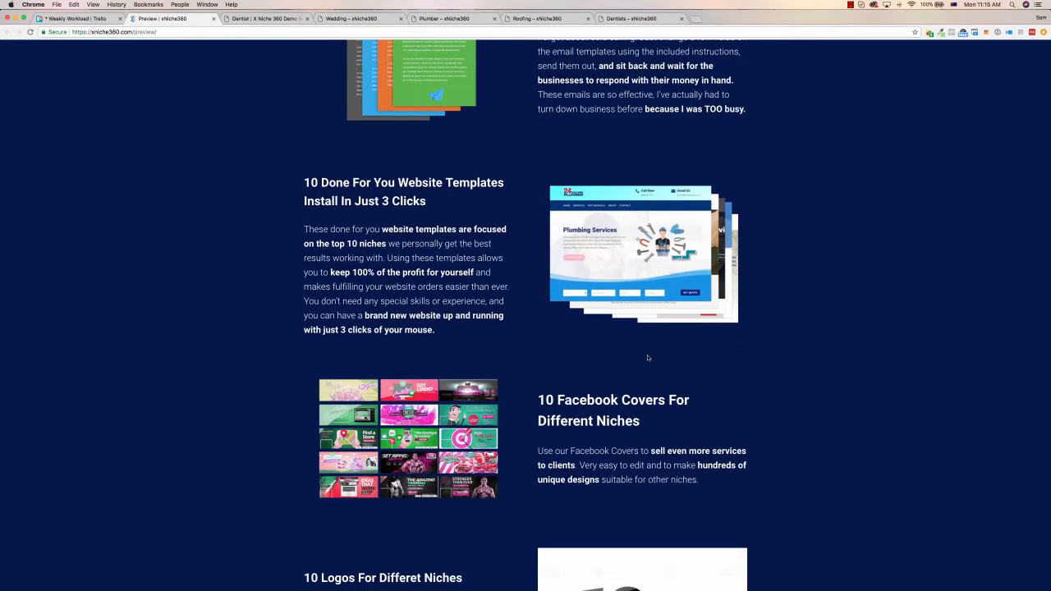
pyautogui.moveTo(614, 347)
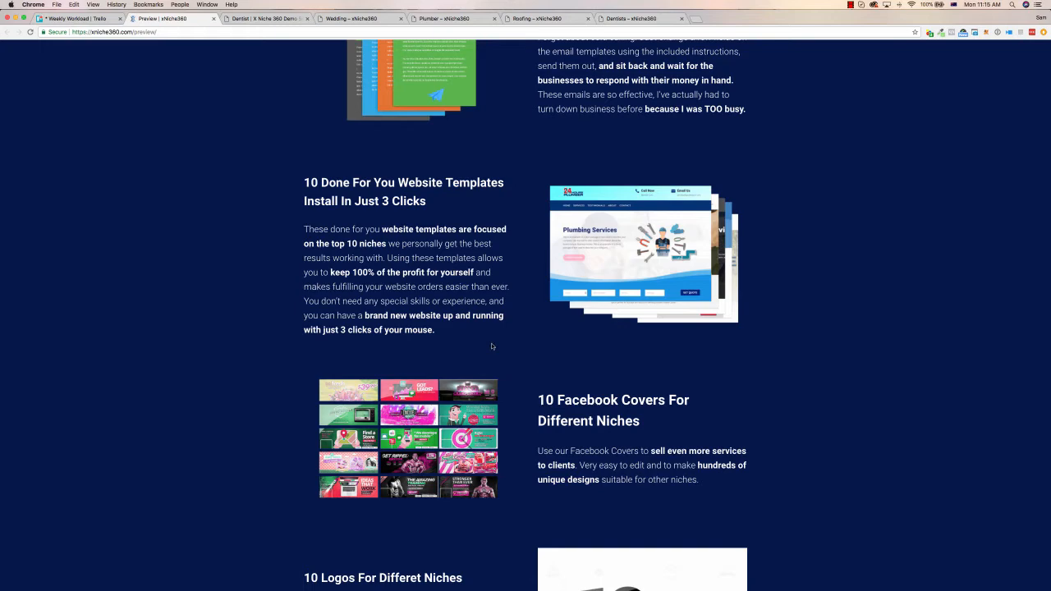
pyautogui.scroll(-3)
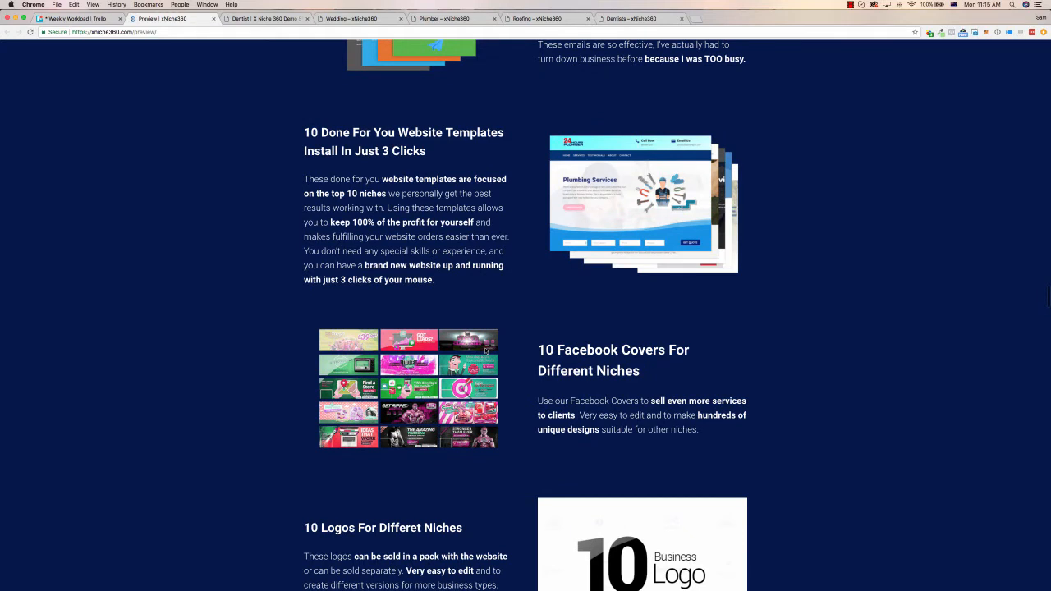
pyautogui.scroll(-3)
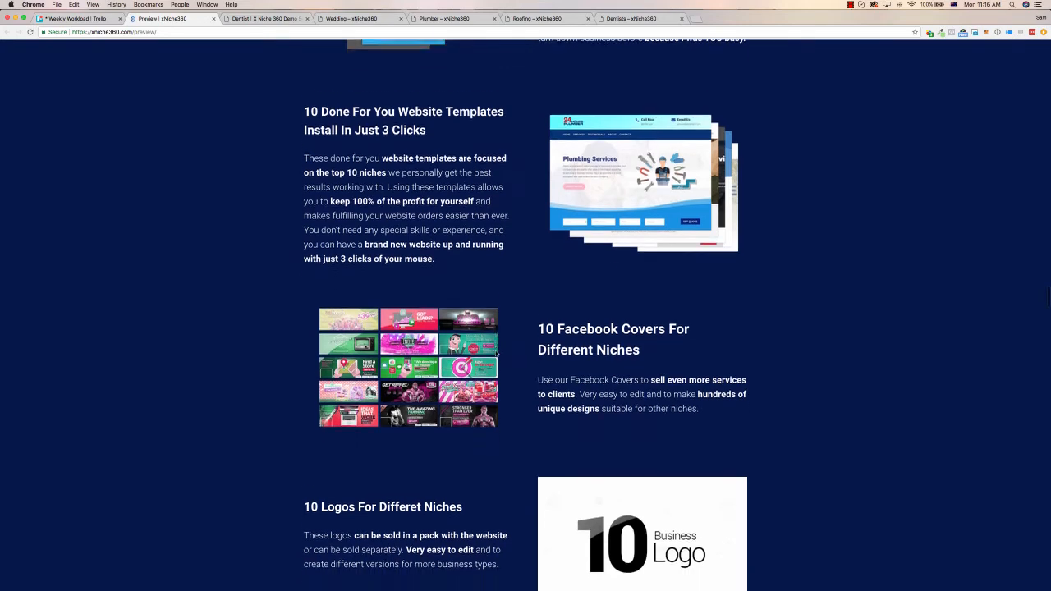
pyautogui.scroll(-3)
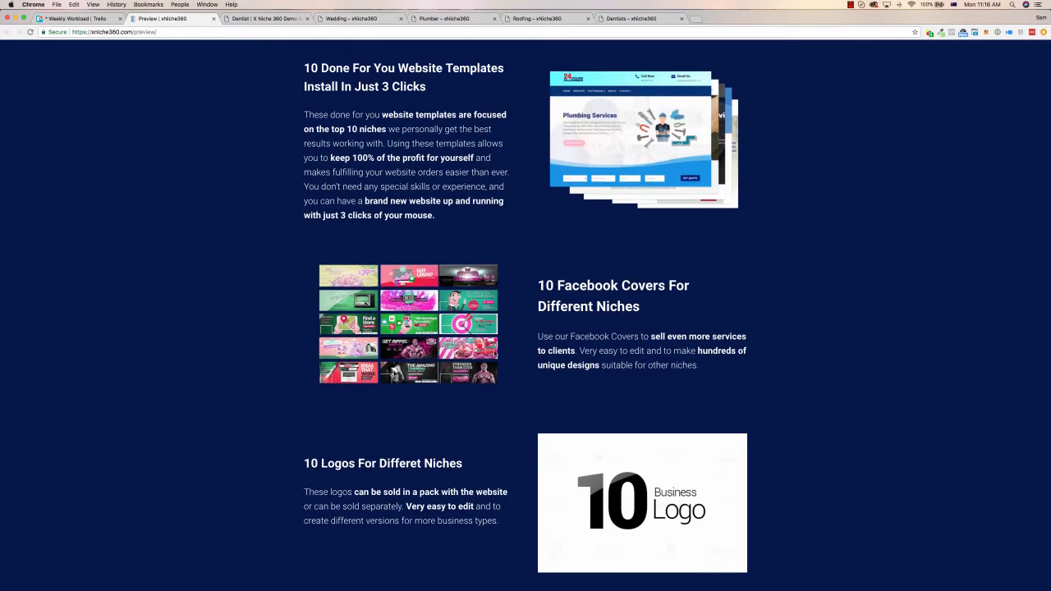
pyautogui.scroll(-3)
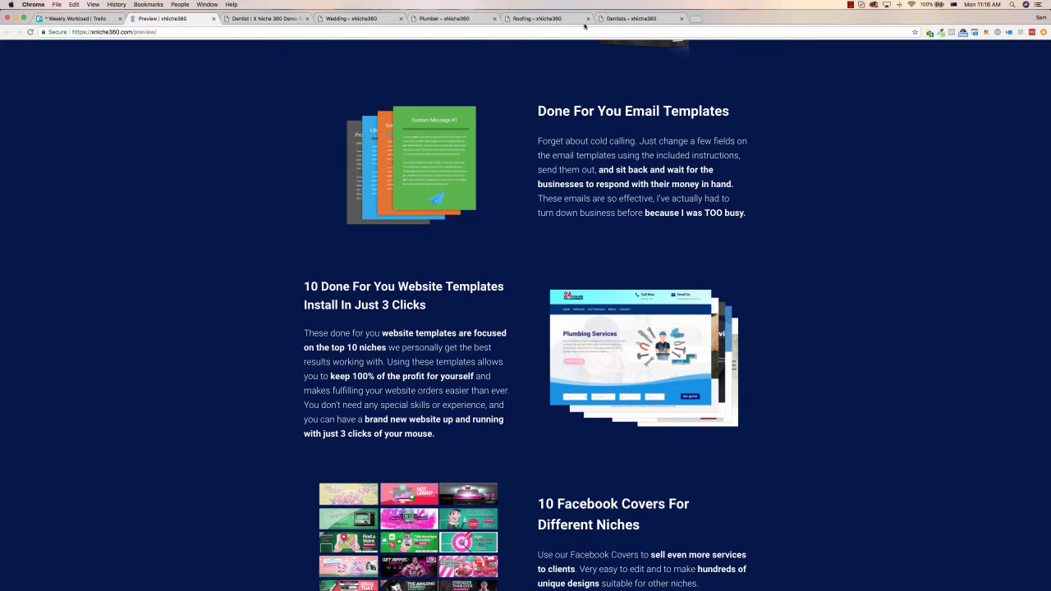
# Switch to the Roofing demo site and scroll through its services, offerings and client testimonials
pyautogui.click(535, 18)
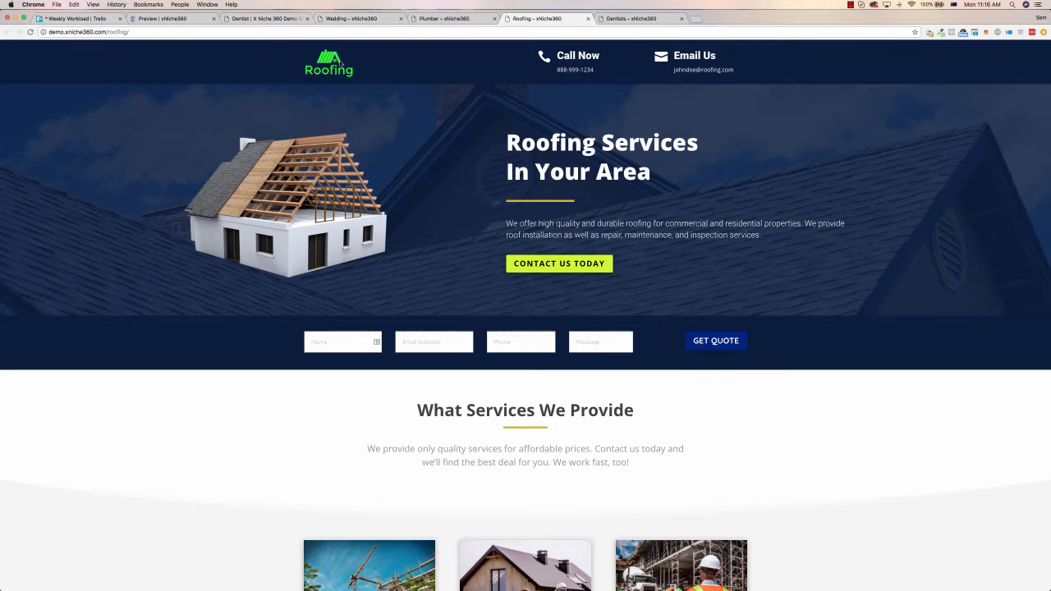
pyautogui.moveTo(419, 197)
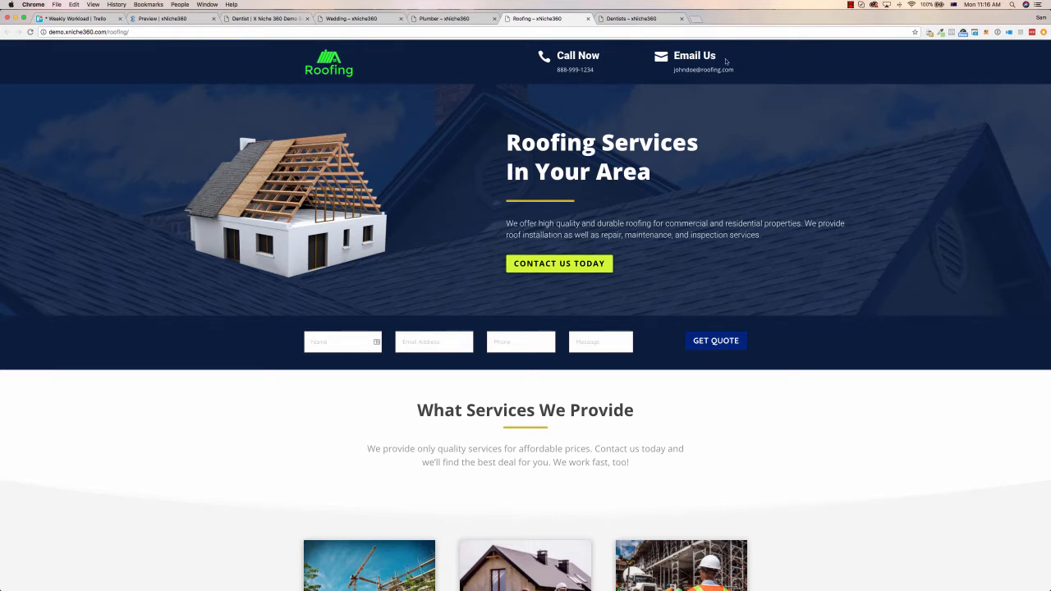
pyautogui.scroll(-3)
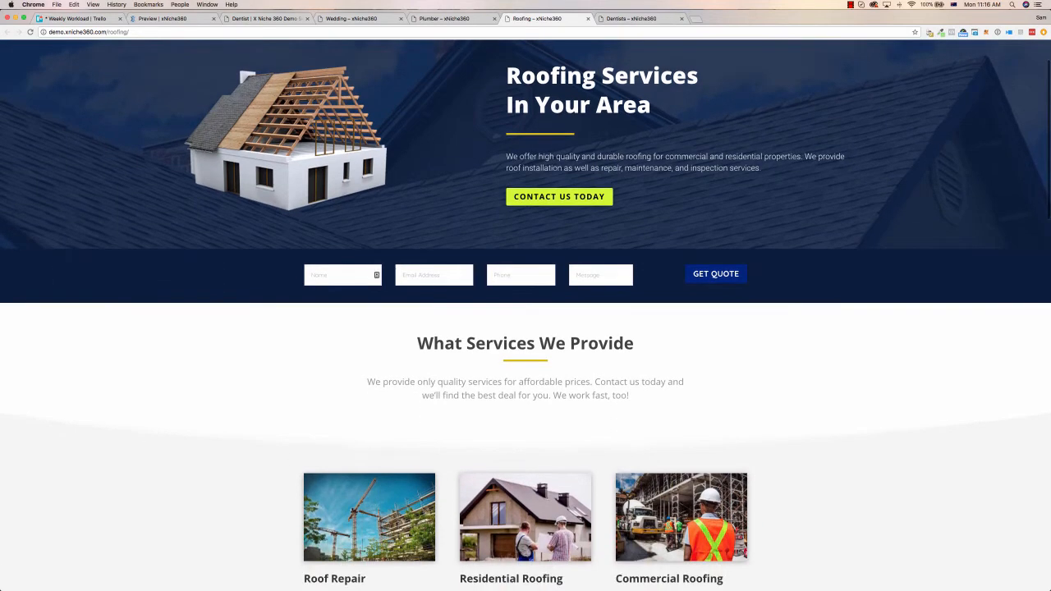
pyautogui.scroll(-3)
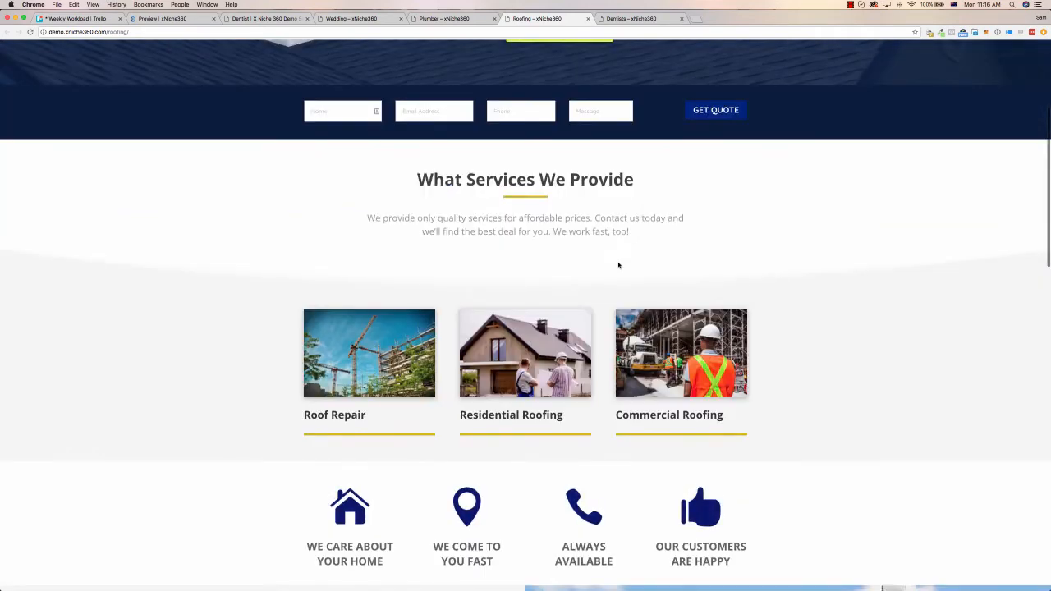
pyautogui.scroll(-3)
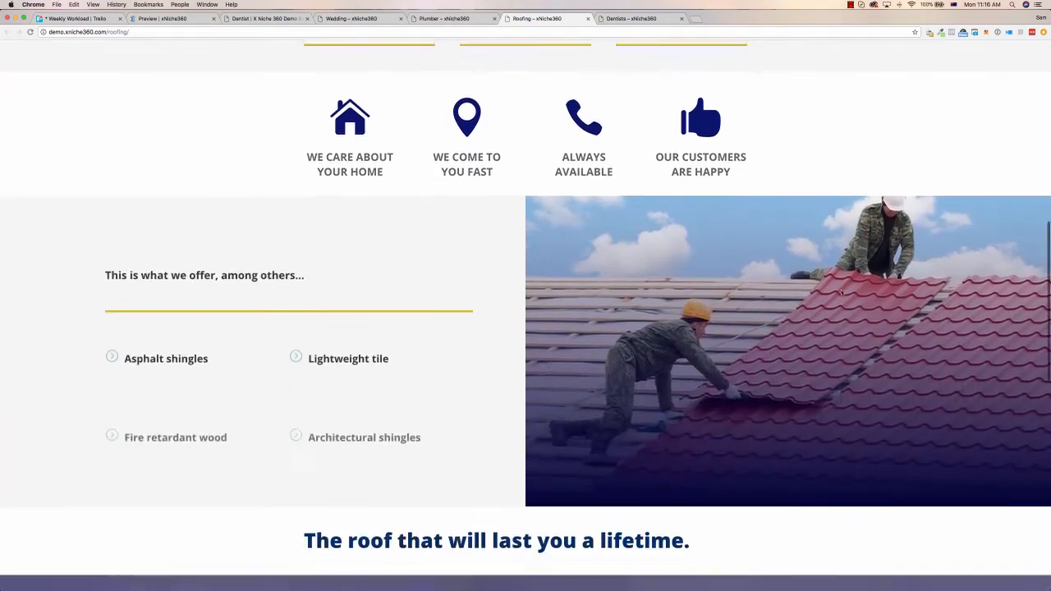
pyautogui.scroll(-3)
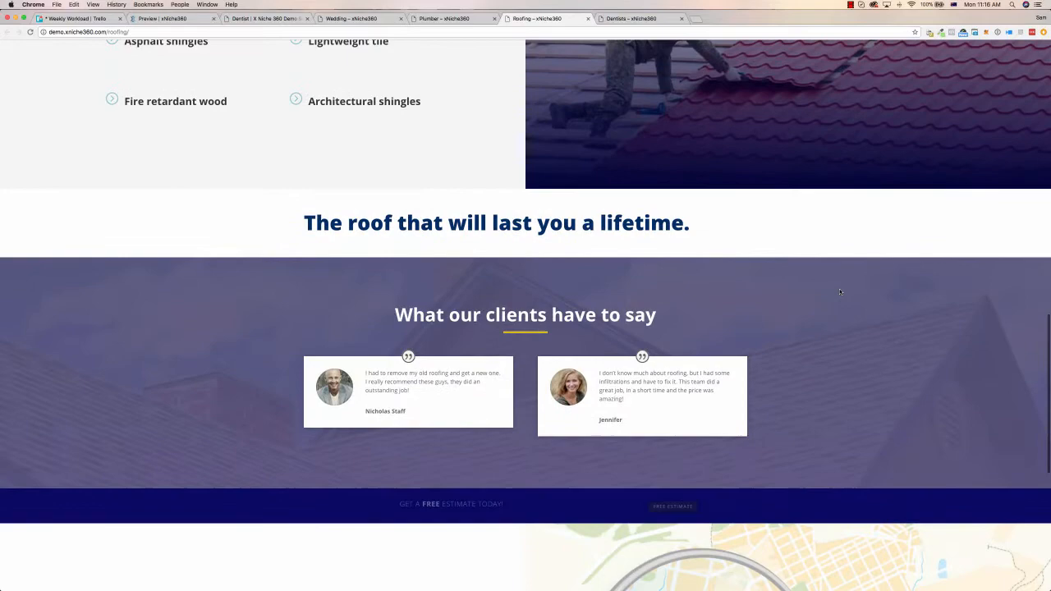
pyautogui.scroll(-3)
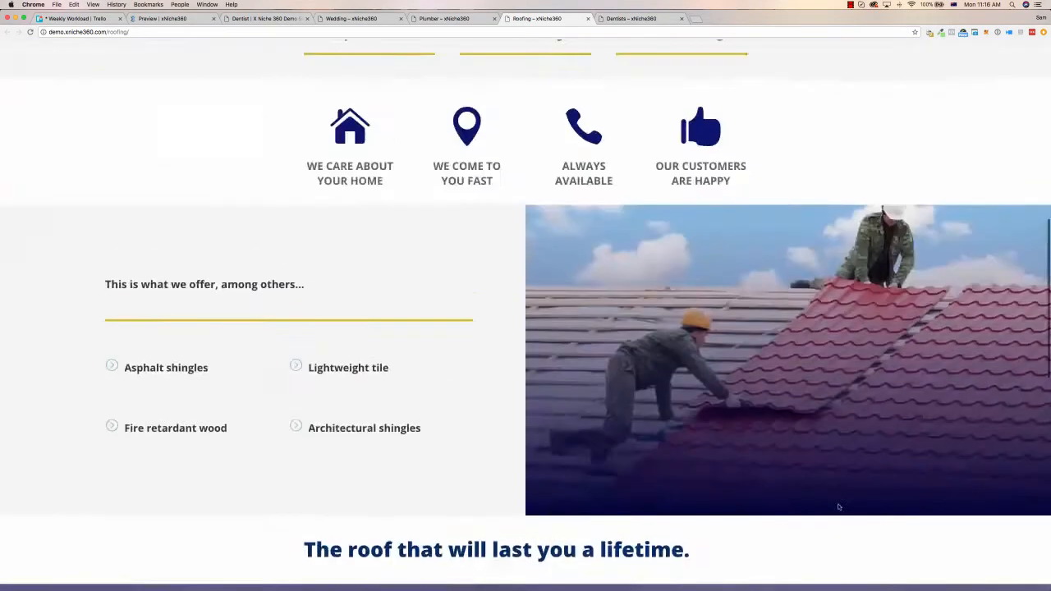
pyautogui.scroll(3)
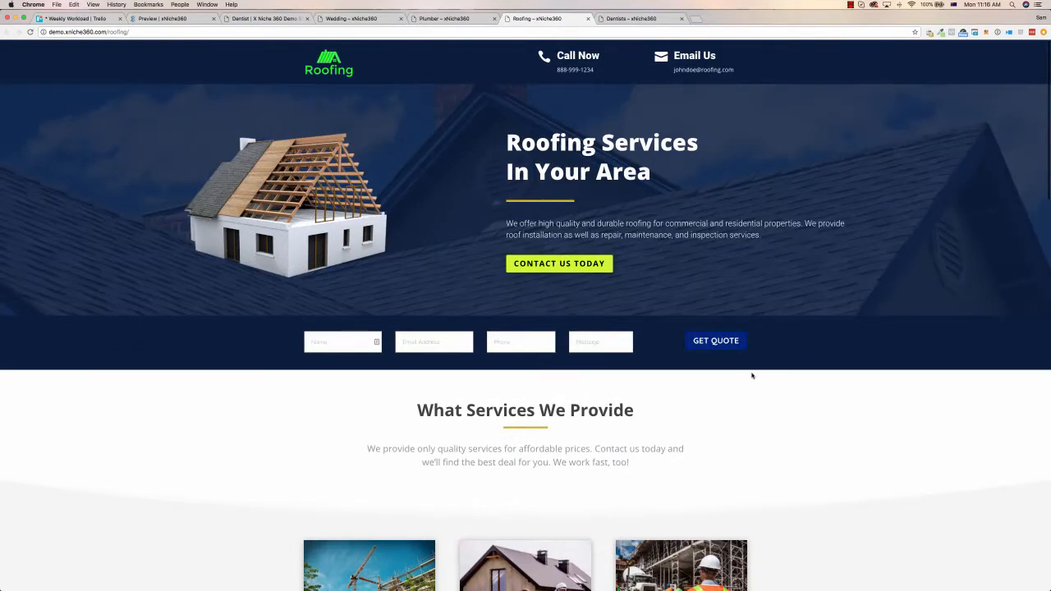
pyautogui.scroll(-3)
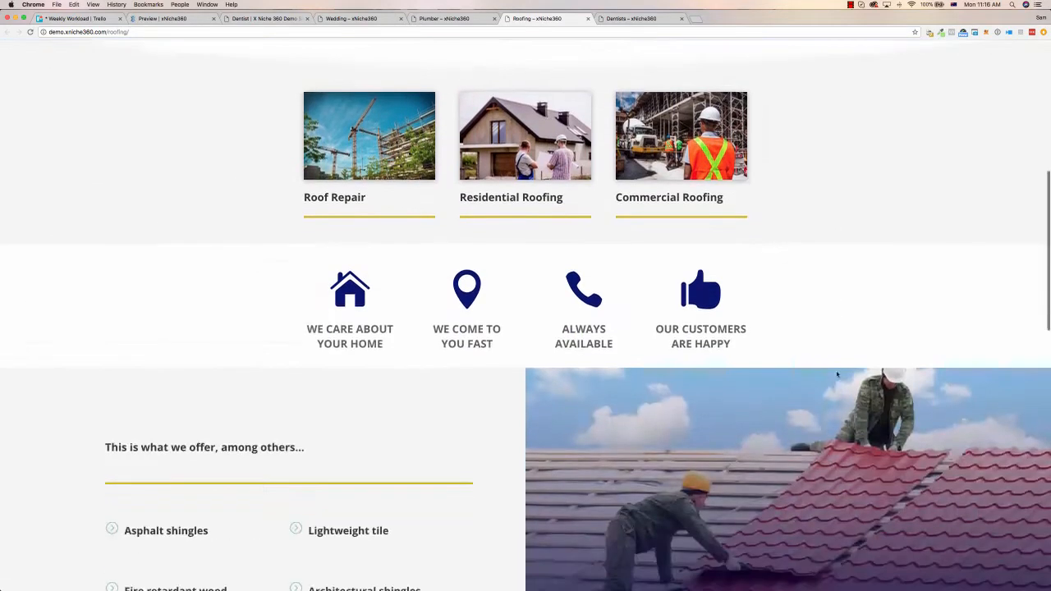
pyautogui.scroll(-3)
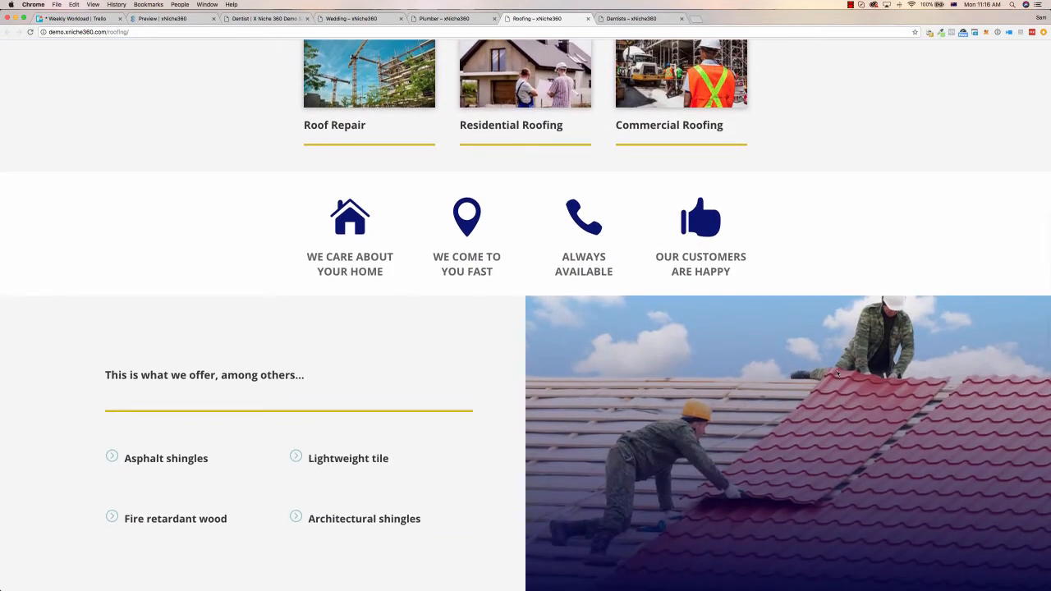
pyautogui.moveTo(768, 289)
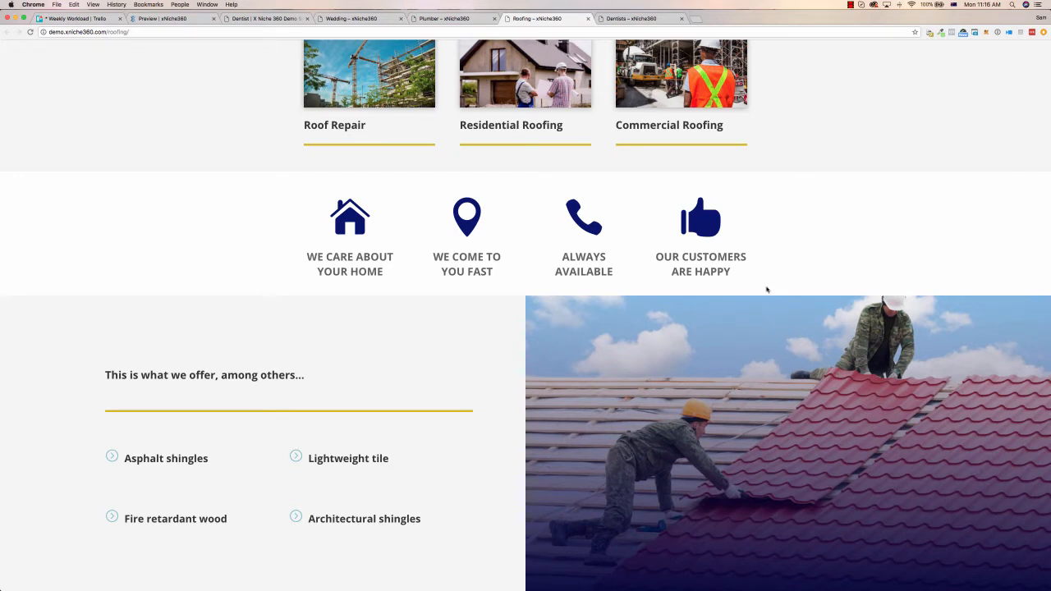
pyautogui.moveTo(721, 250)
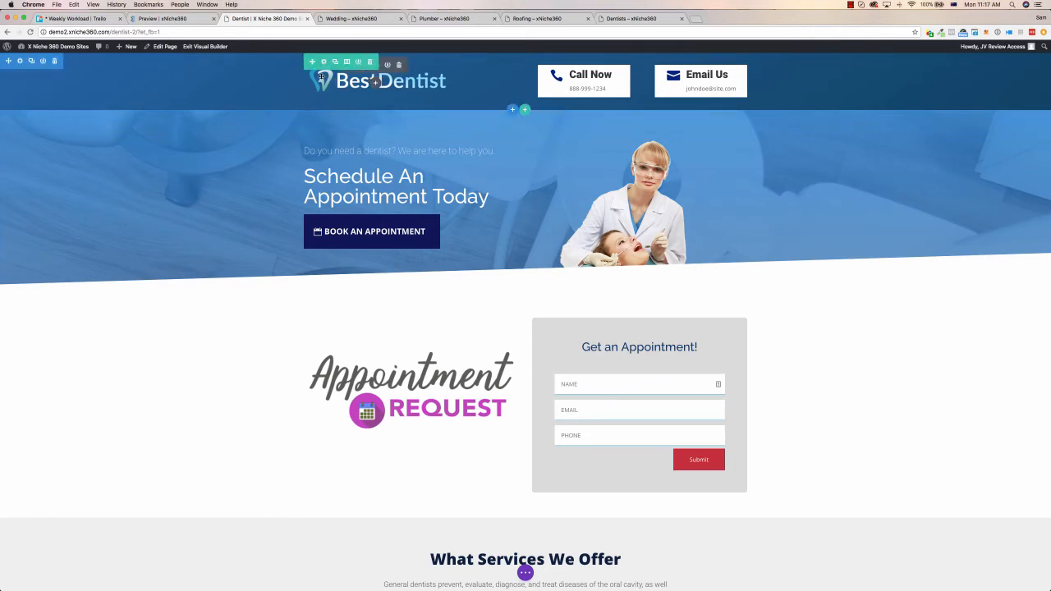
pyautogui.scroll(-3)
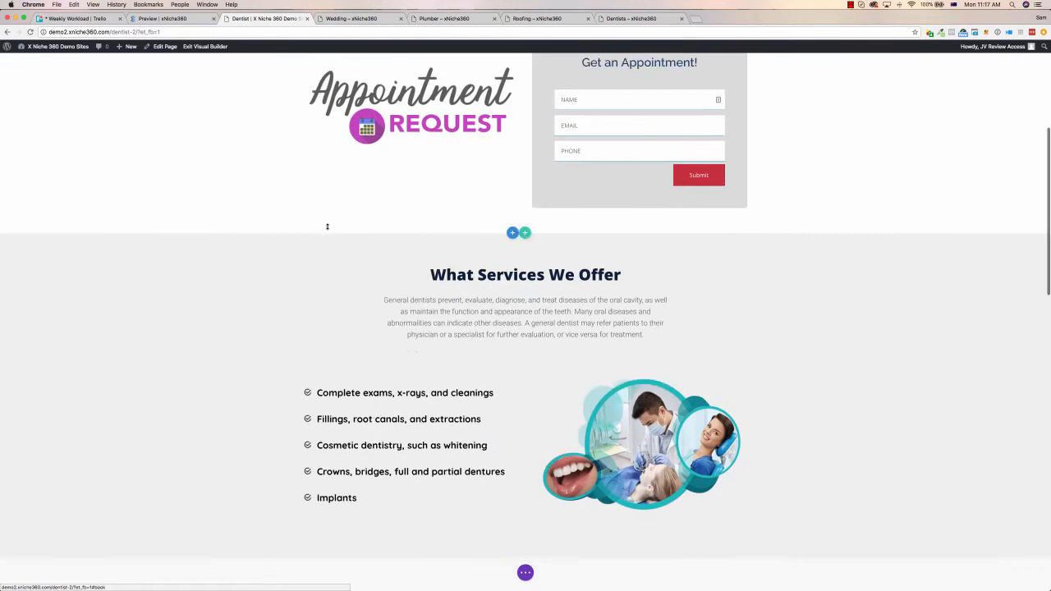
pyautogui.scroll(-3)
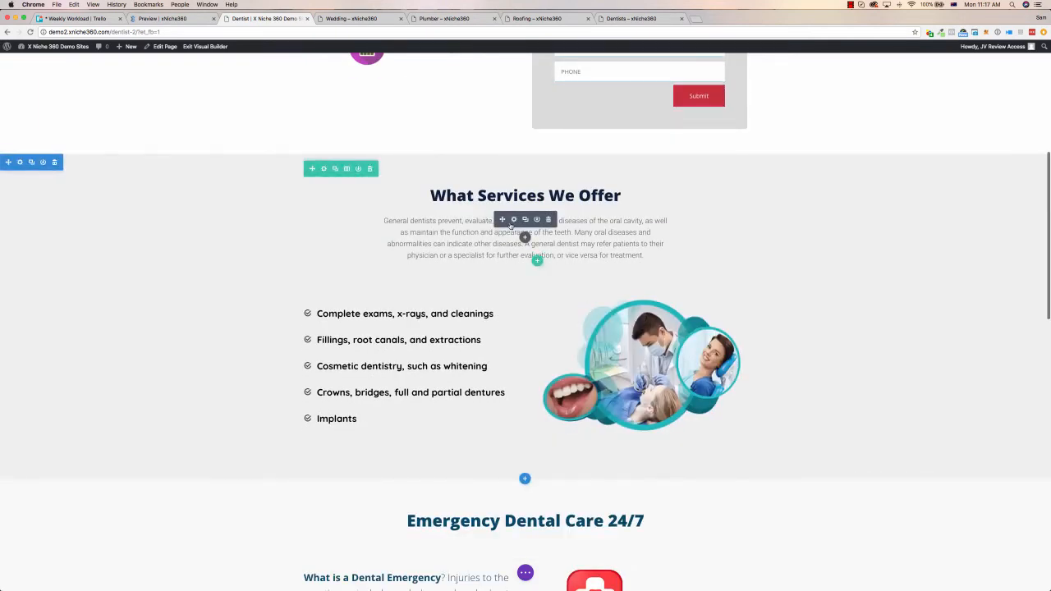
pyautogui.click(513, 220)
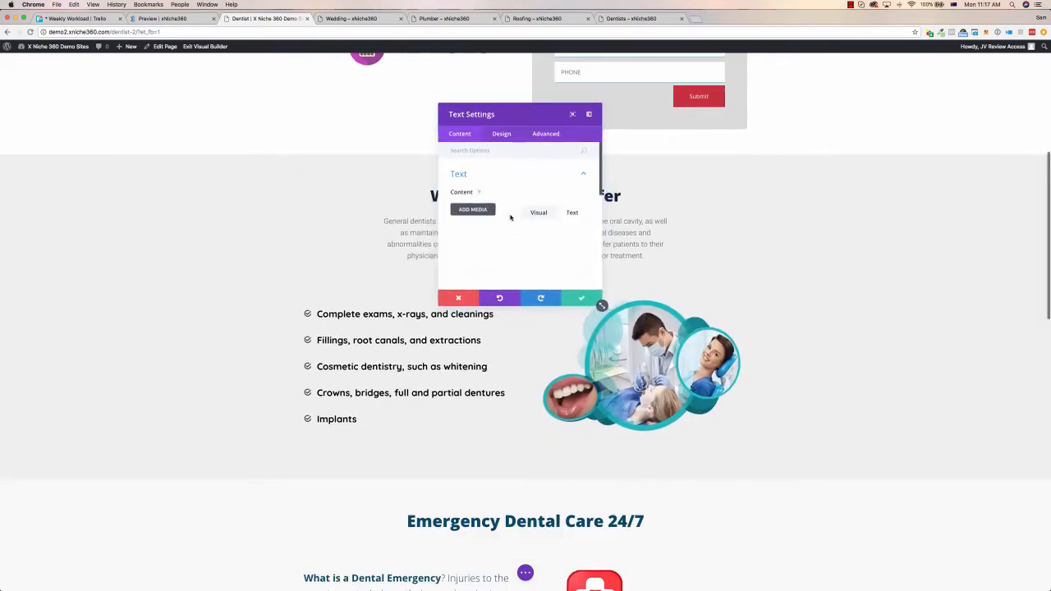
pyautogui.click(539, 211)
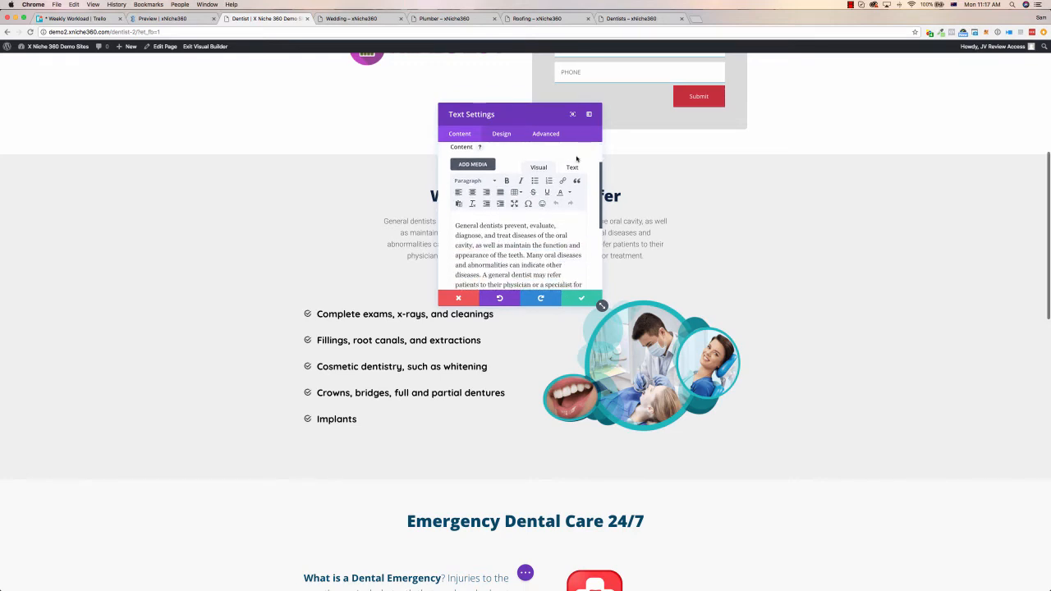
pyautogui.click(581, 299)
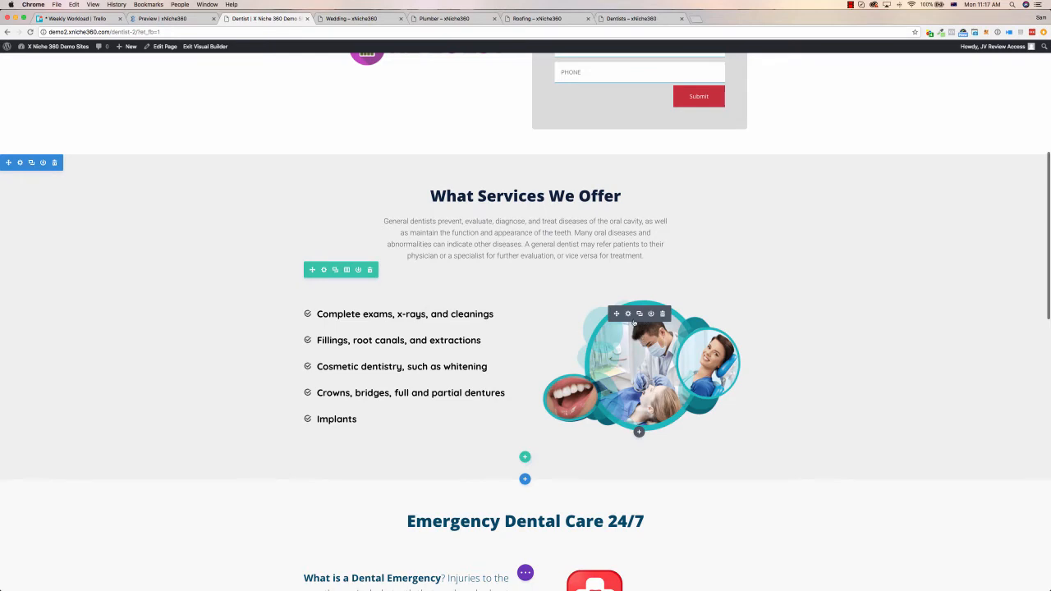
pyautogui.click(627, 314)
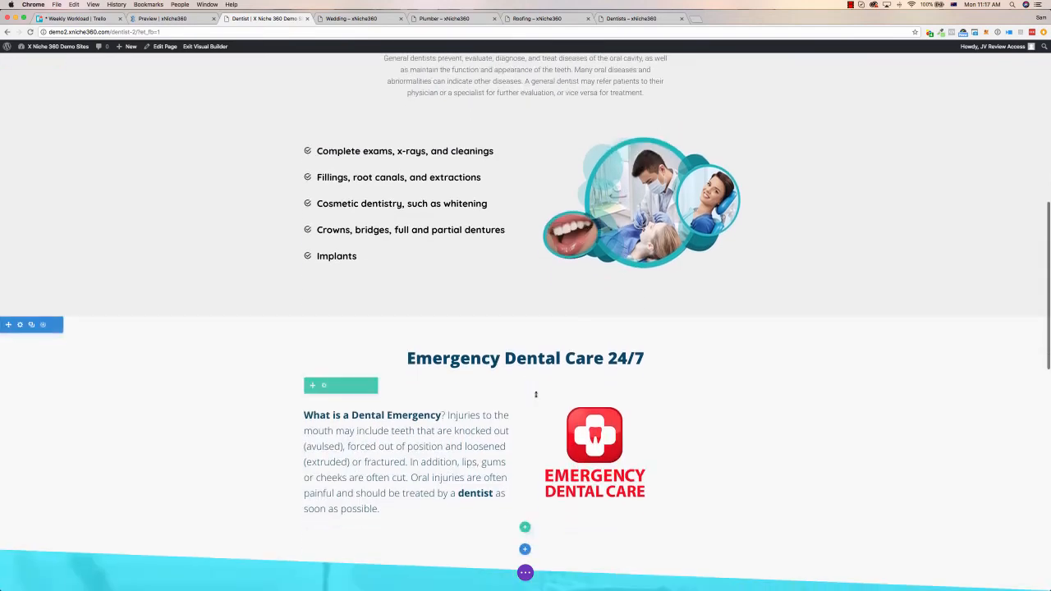
pyautogui.scroll(-3)
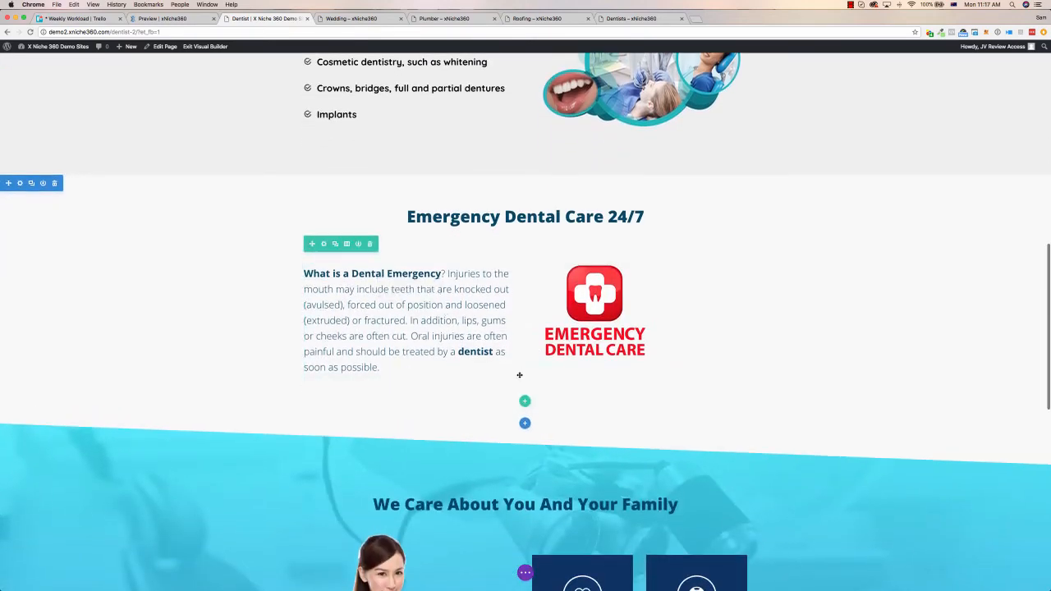
pyautogui.scroll(-3)
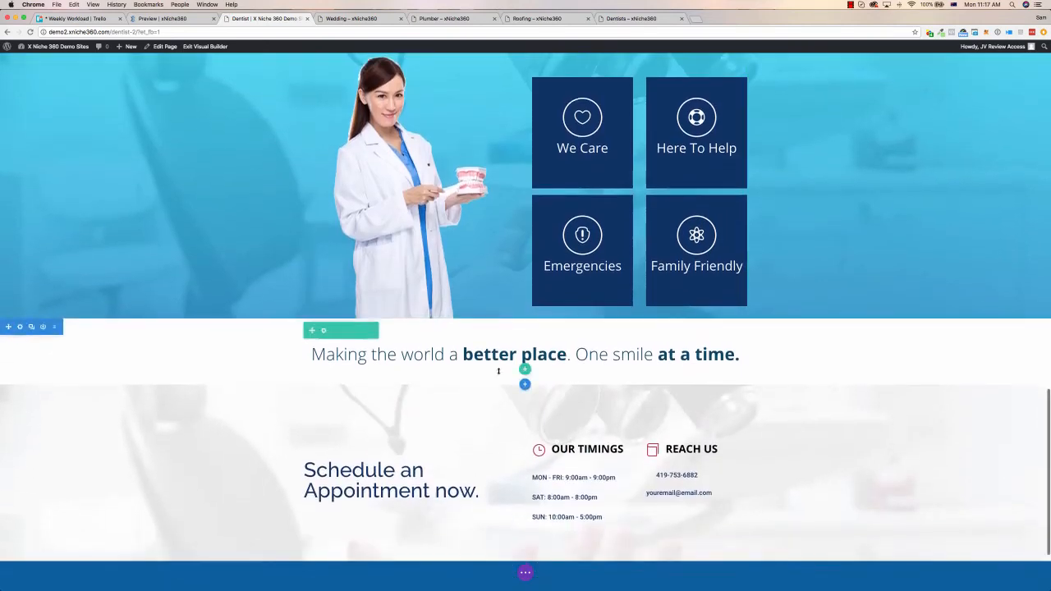
pyautogui.scroll(-3)
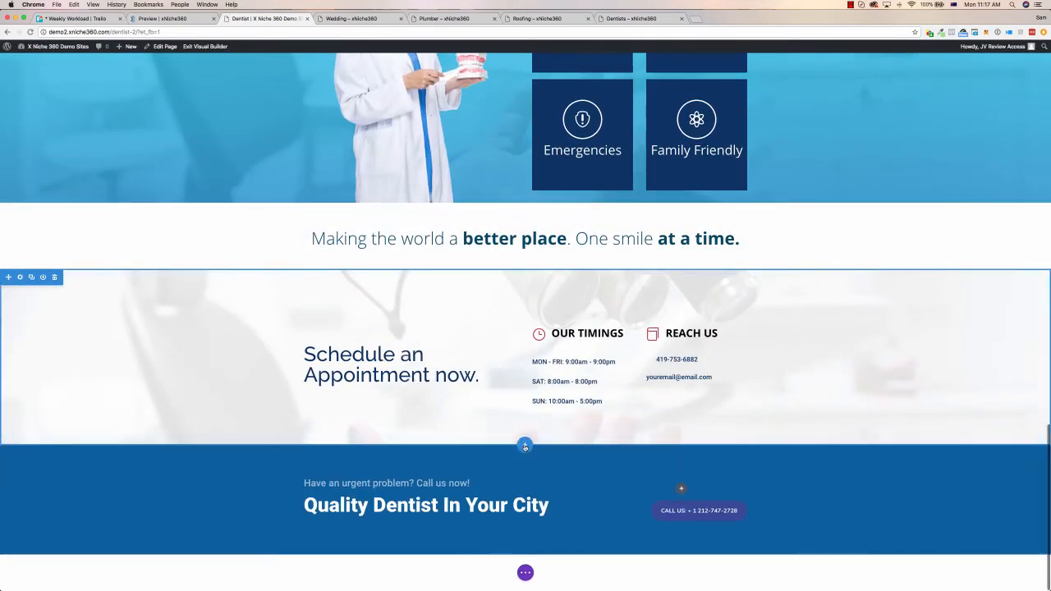
pyautogui.click(525, 445)
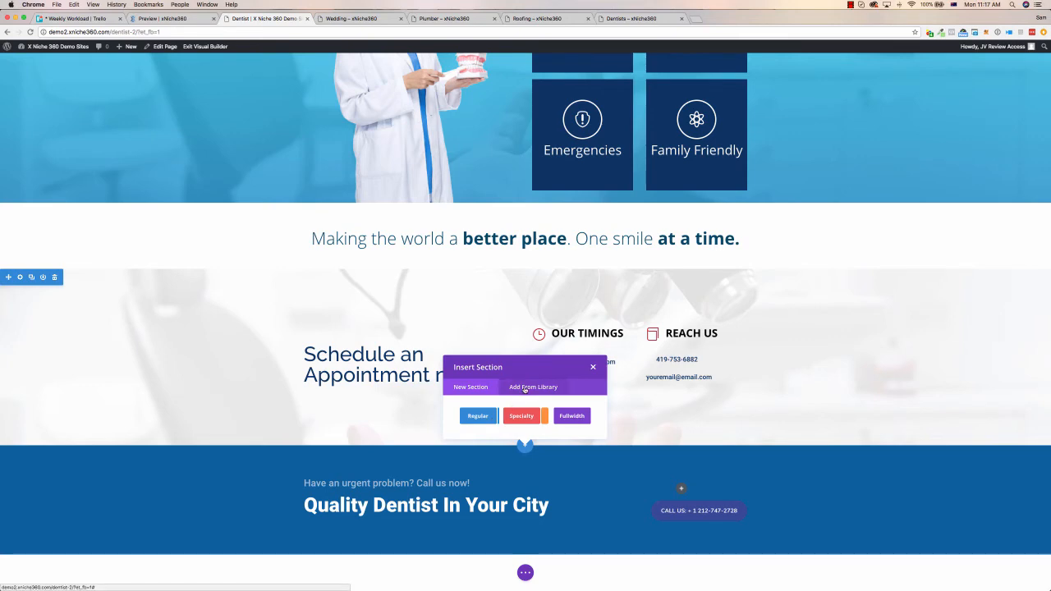
pyautogui.click(593, 368)
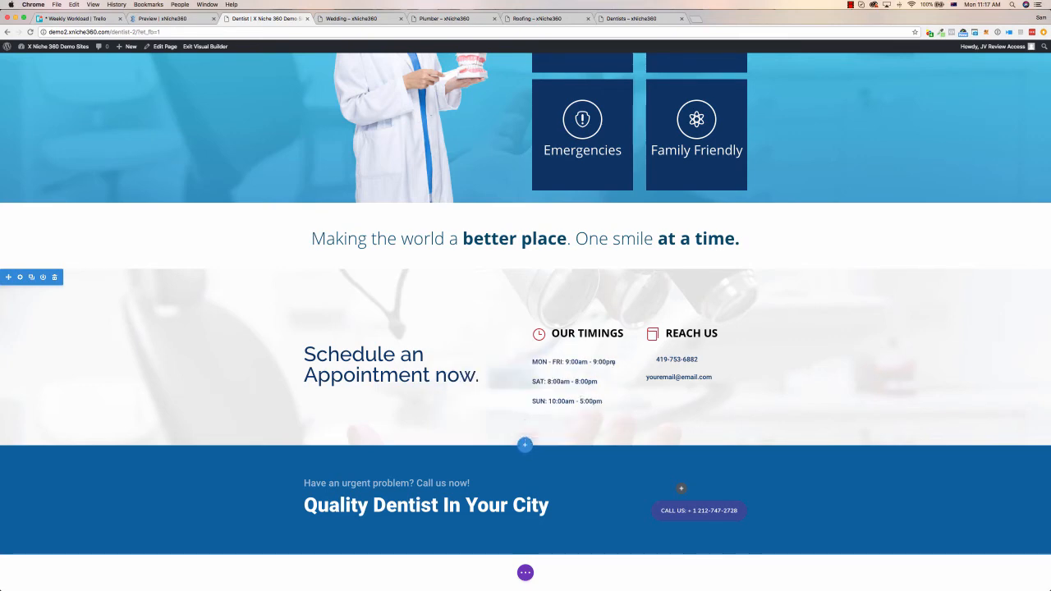
pyautogui.scroll(3)
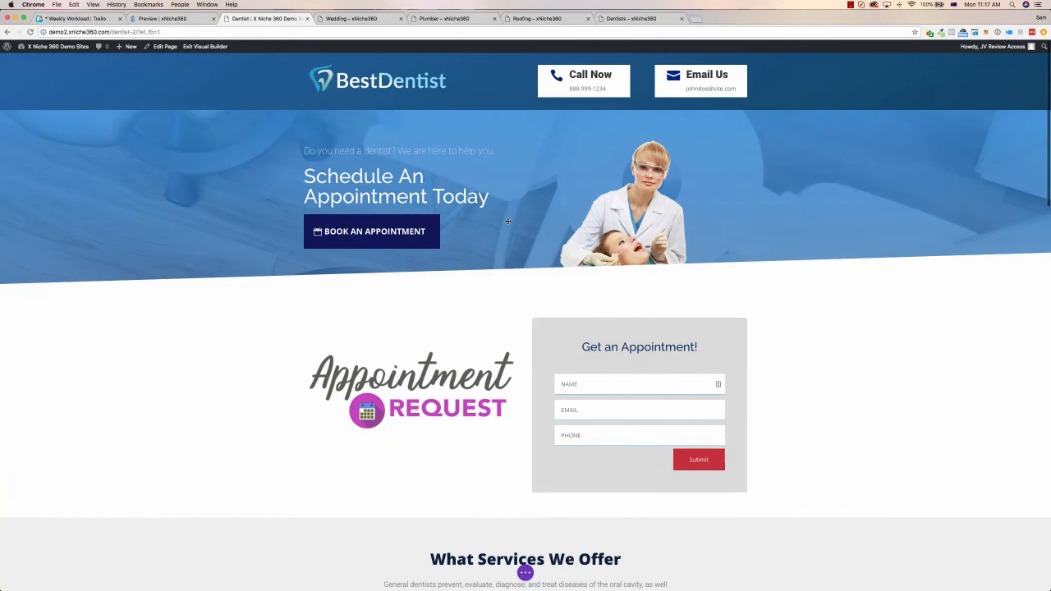
# Switch to the Wedding Planner demo and scroll it, then view the Plumber demo site
pyautogui.click(351, 18)
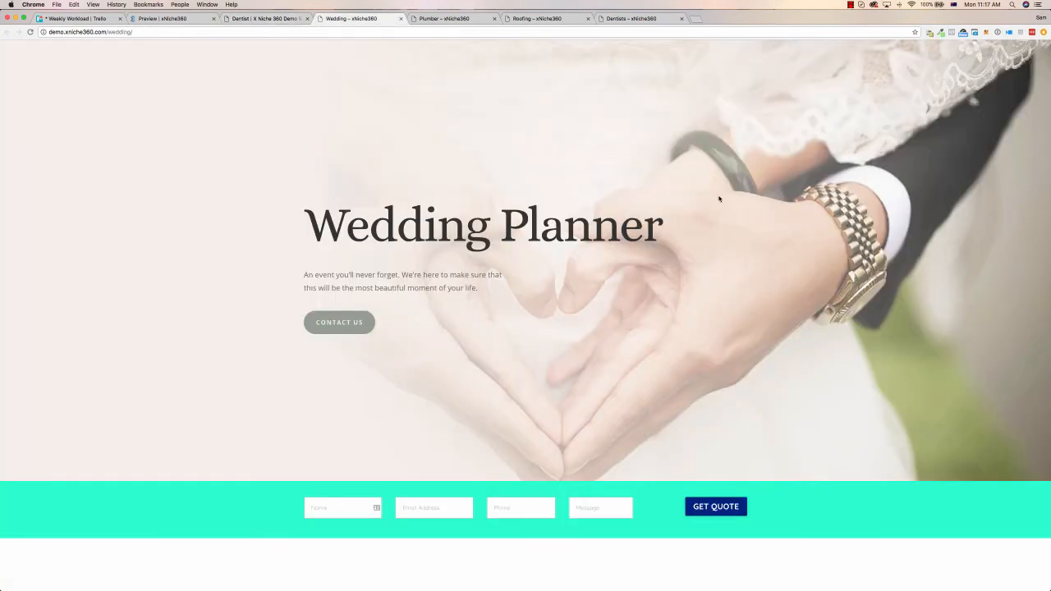
pyautogui.scroll(-3)
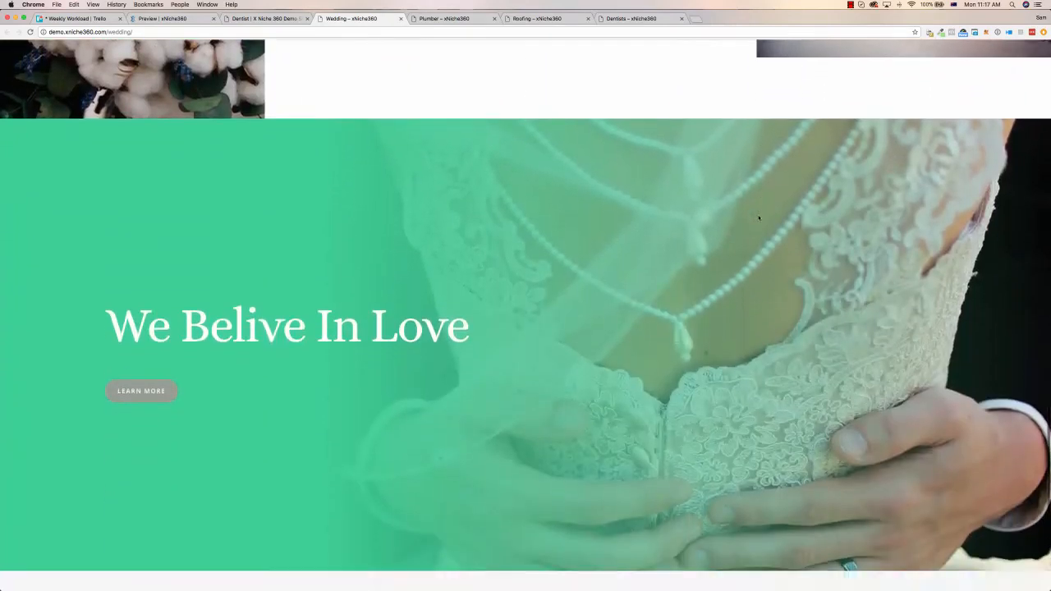
pyautogui.scroll(-3)
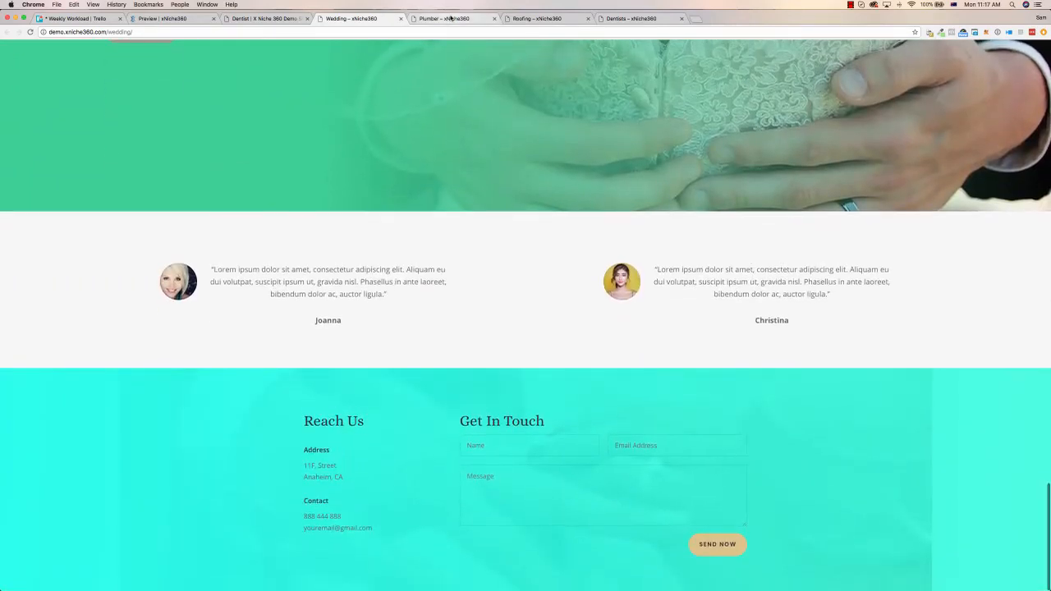
pyautogui.click(444, 18)
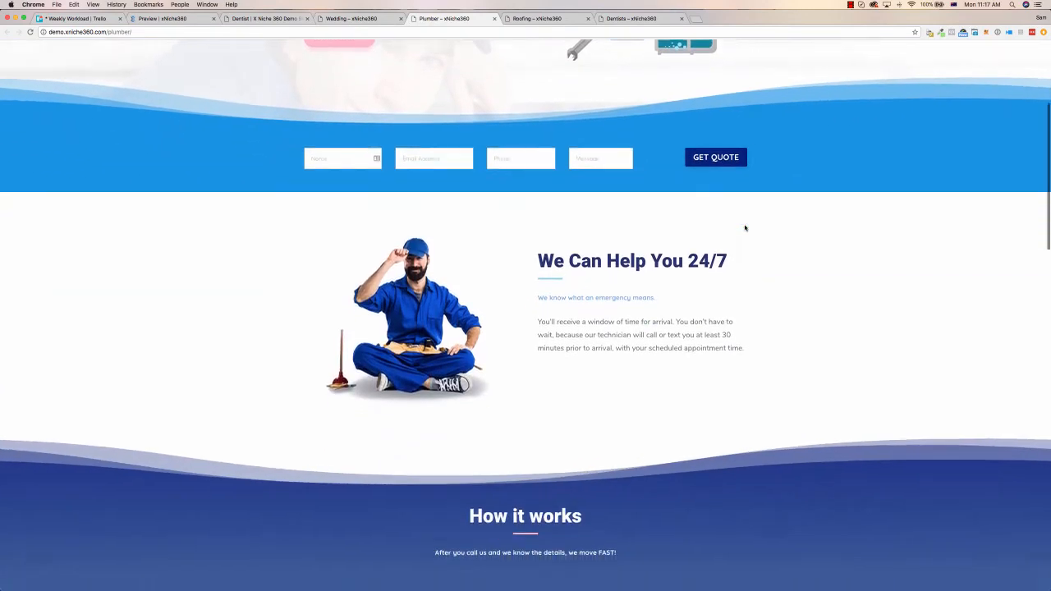
pyautogui.scroll(-3)
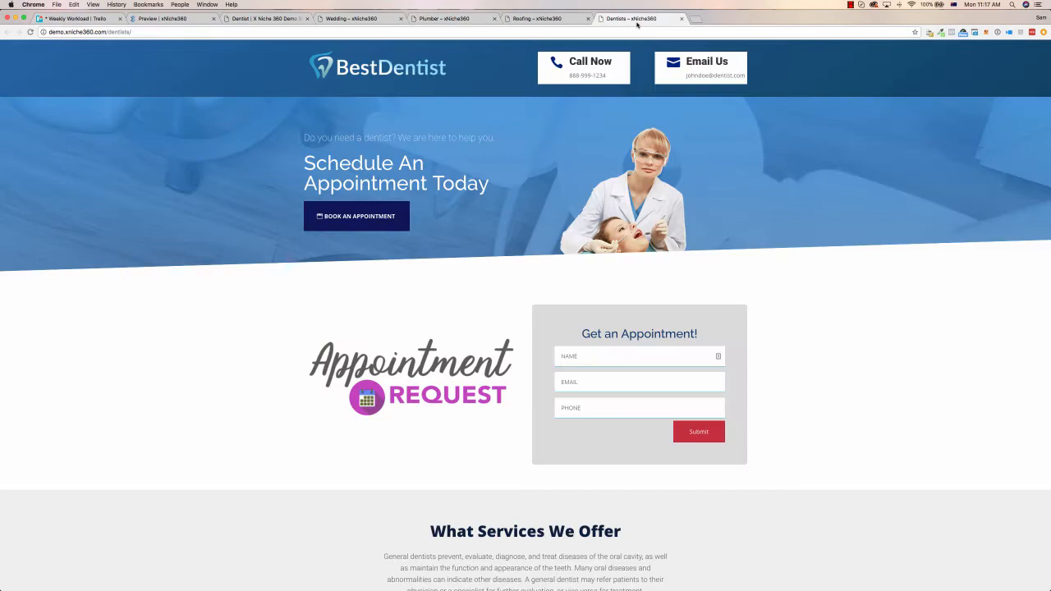
pyautogui.scroll(-3)
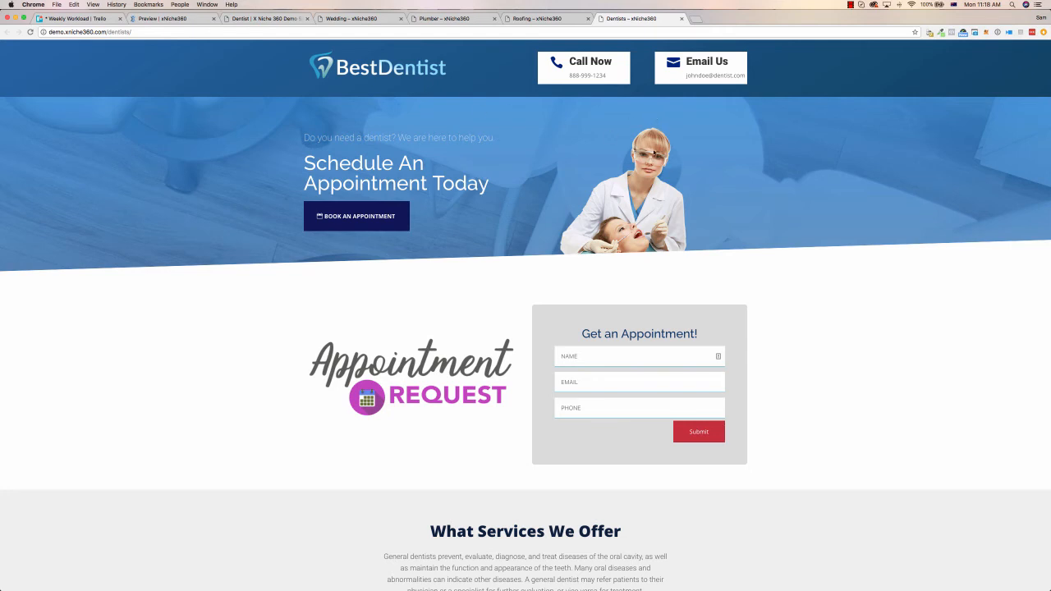
pyautogui.moveTo(401, 102)
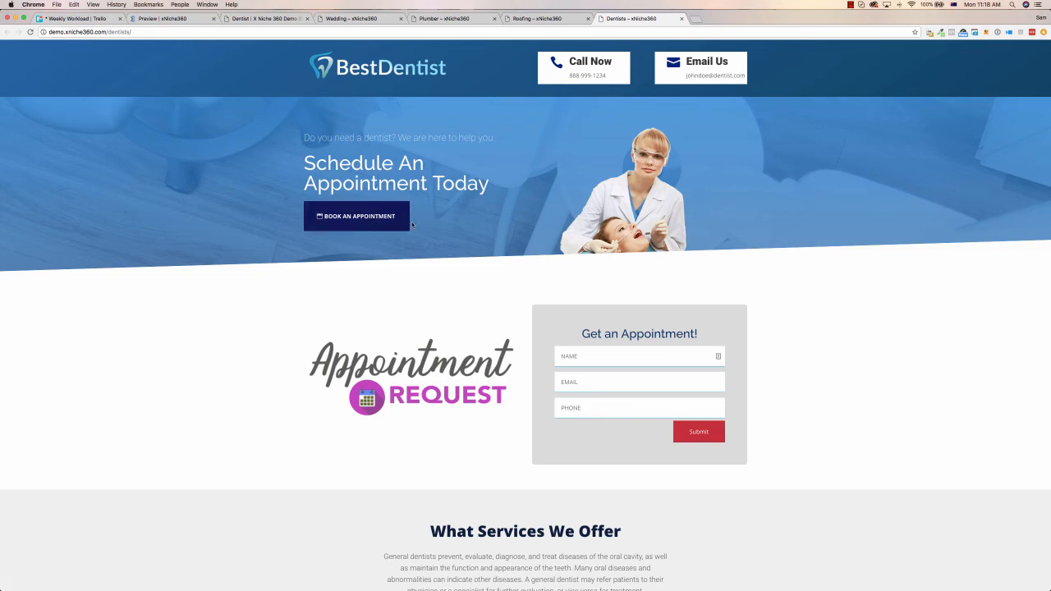
pyautogui.moveTo(417, 221)
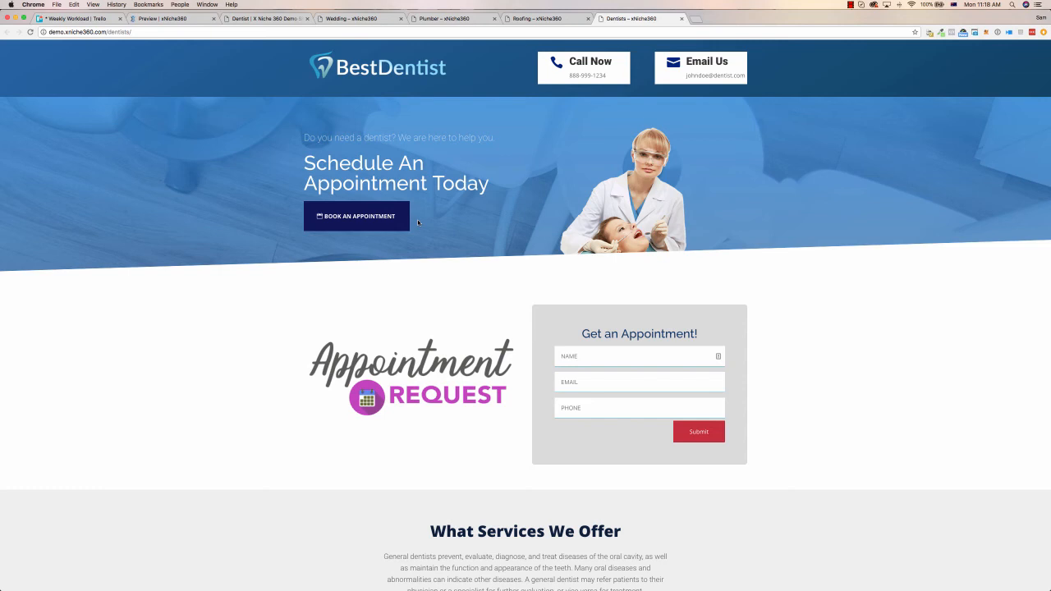
pyautogui.moveTo(397, 131)
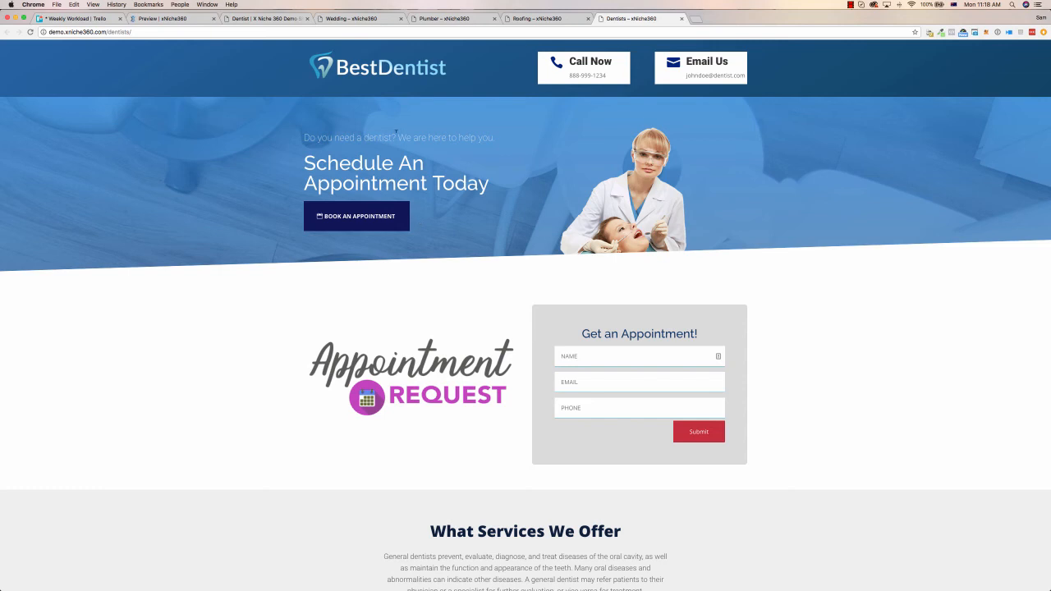